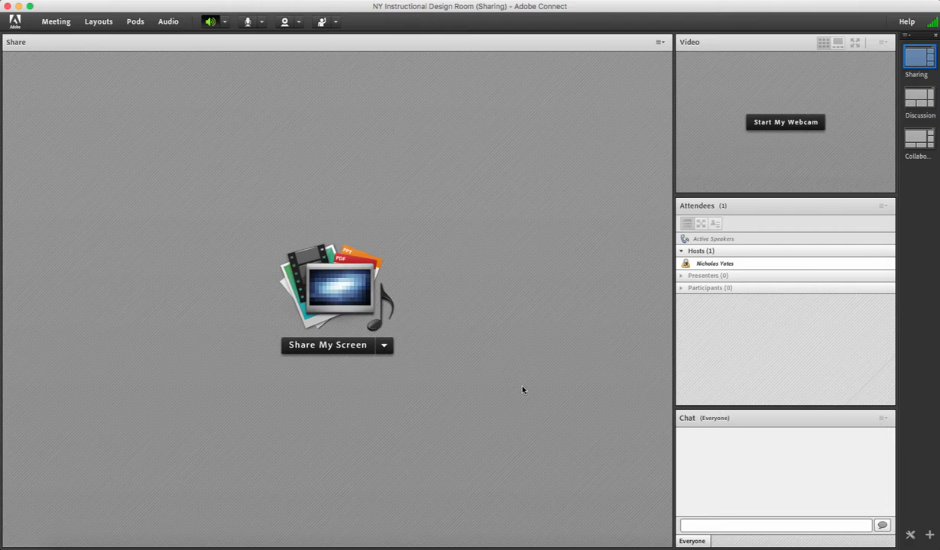
mouse_move(154, 137)
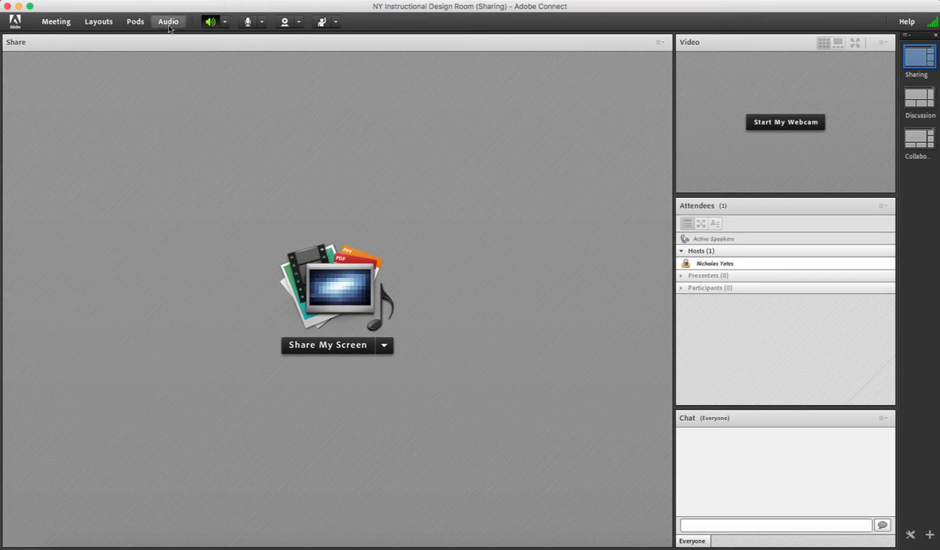
Step: Grant microphone rights to participants from the meeting's Audio menu
left_click(168, 21)
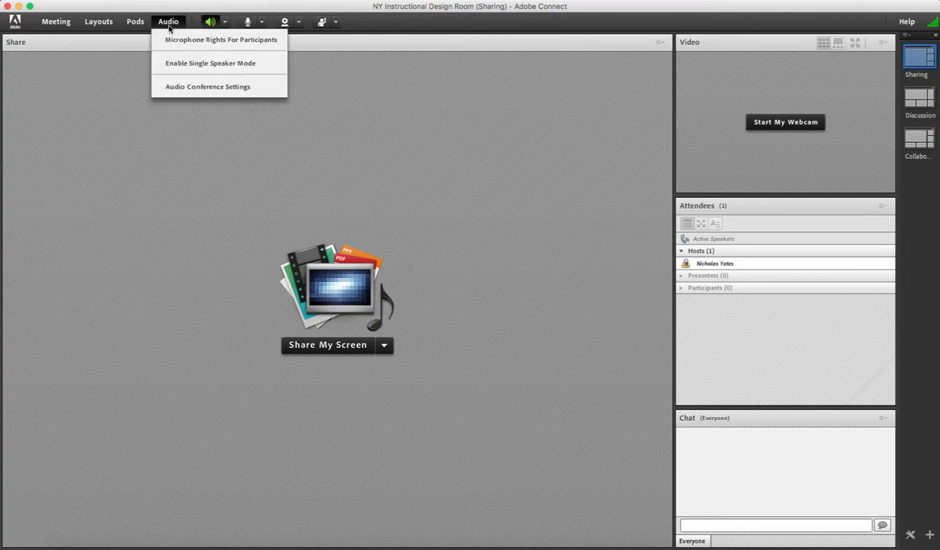
mouse_move(220, 40)
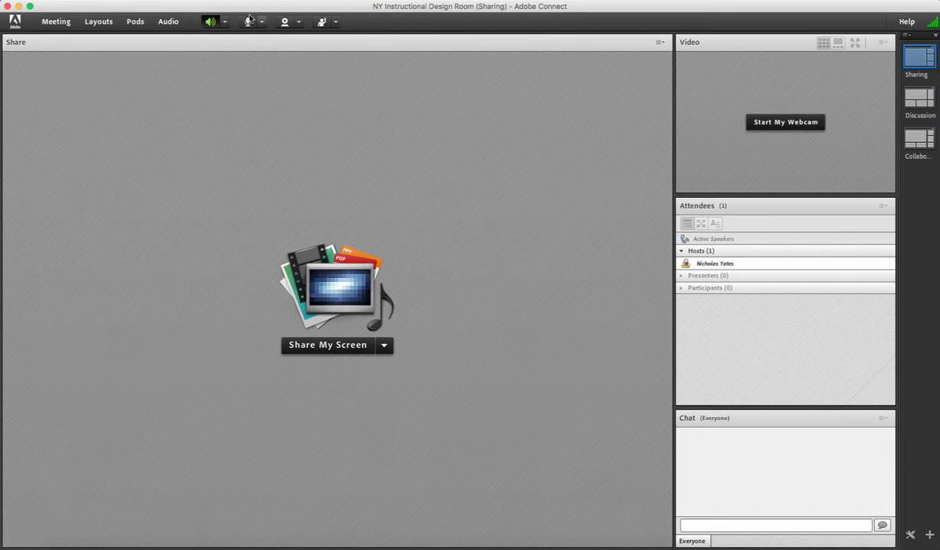
left_click(247, 21)
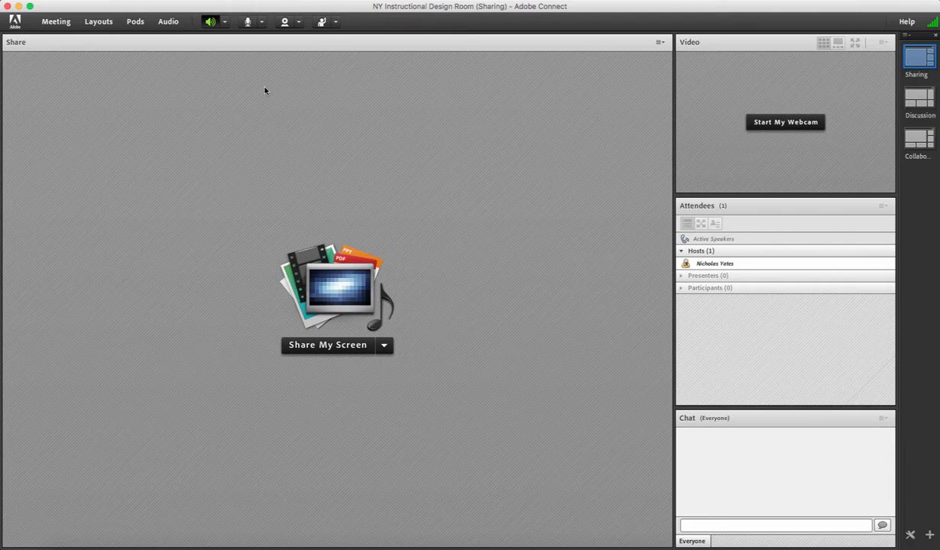
Step: Bring up Invite Participants, select the meeting URL and start an invitation e-mail
left_click(55, 21)
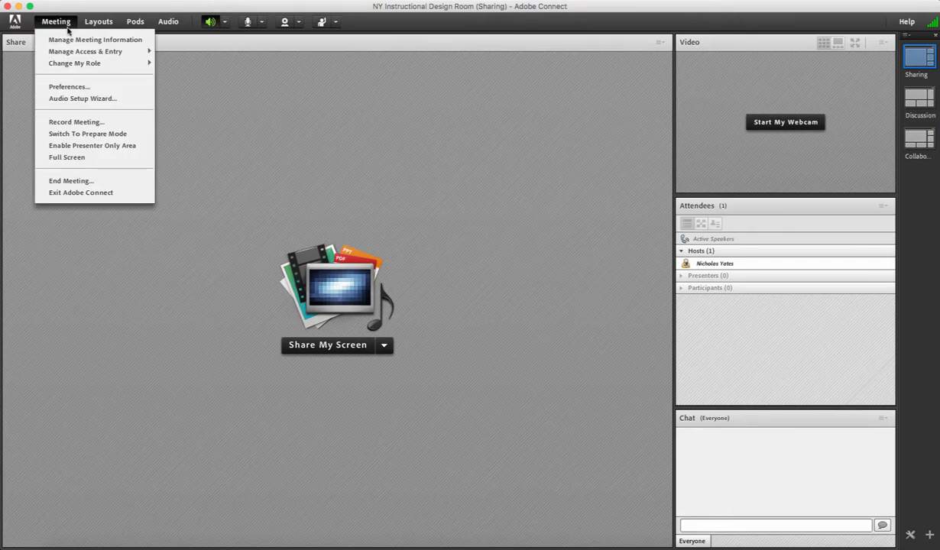
mouse_move(86, 52)
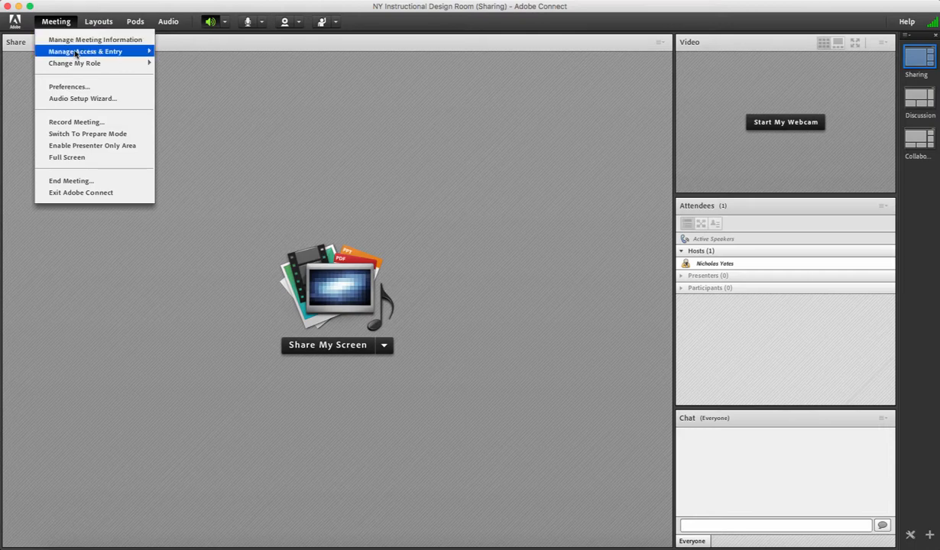
mouse_move(86, 52)
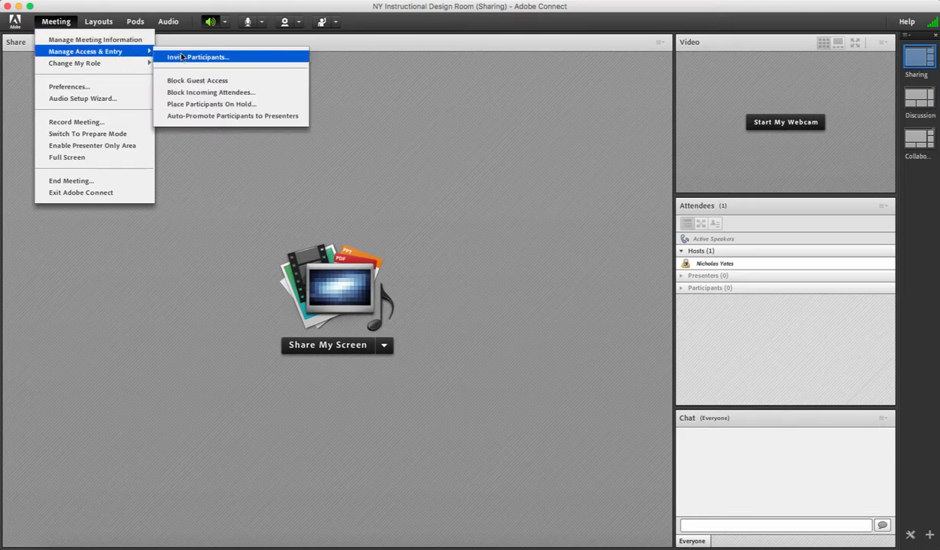
left_click(199, 57)
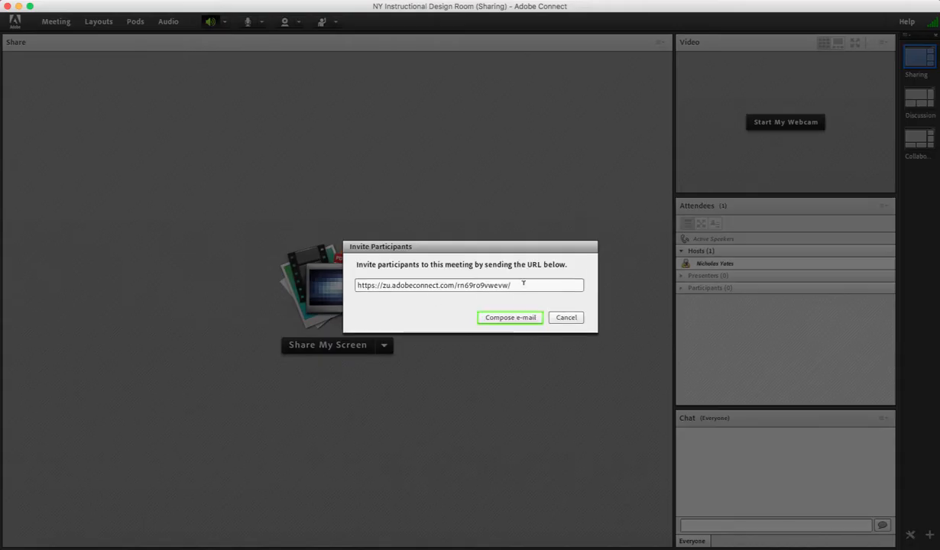
left_click(466, 286)
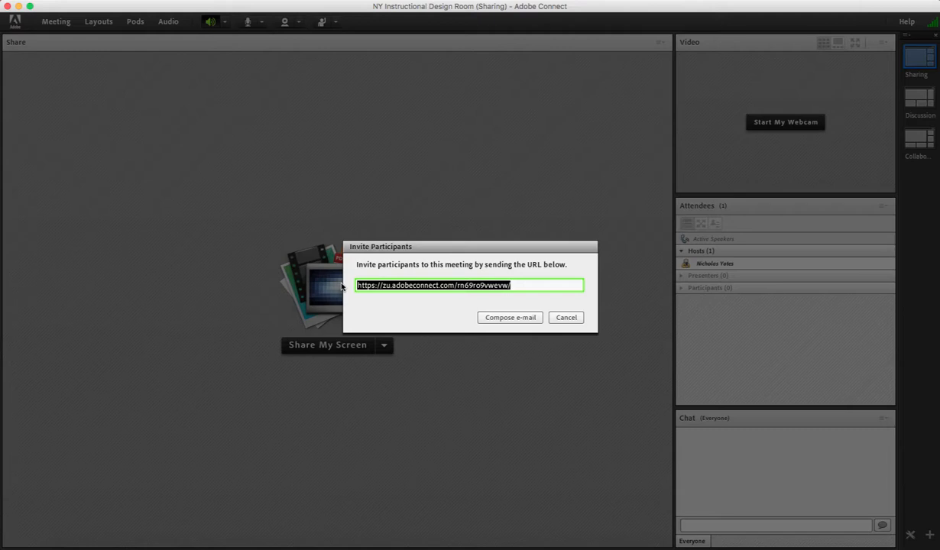
mouse_move(446, 319)
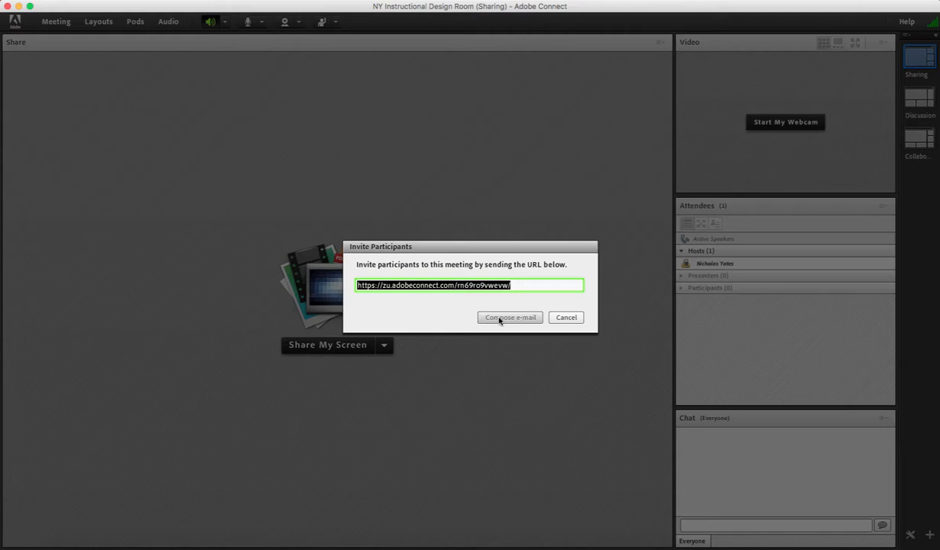
left_click(565, 317)
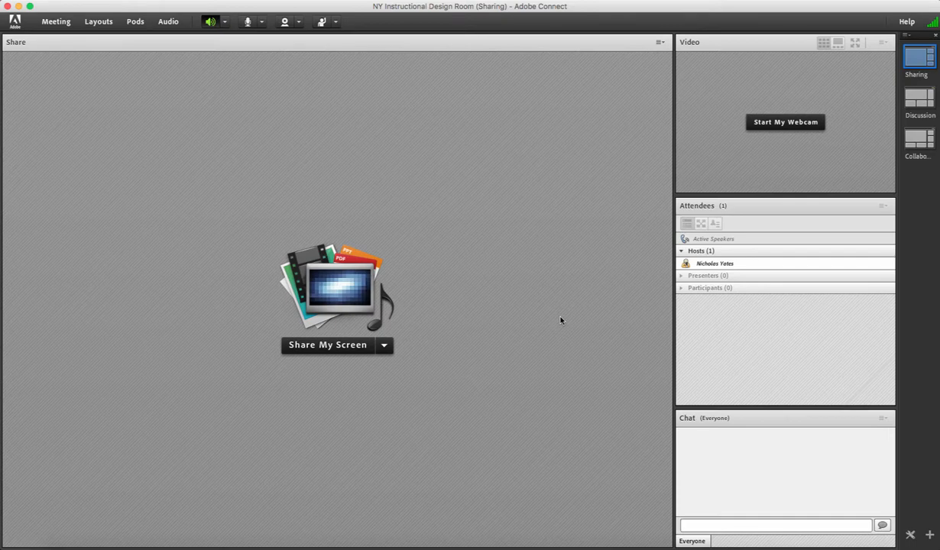
Step: Share the document 'Adobe Connect Test Session Screen.pptx' from the computer
left_click(385, 345)
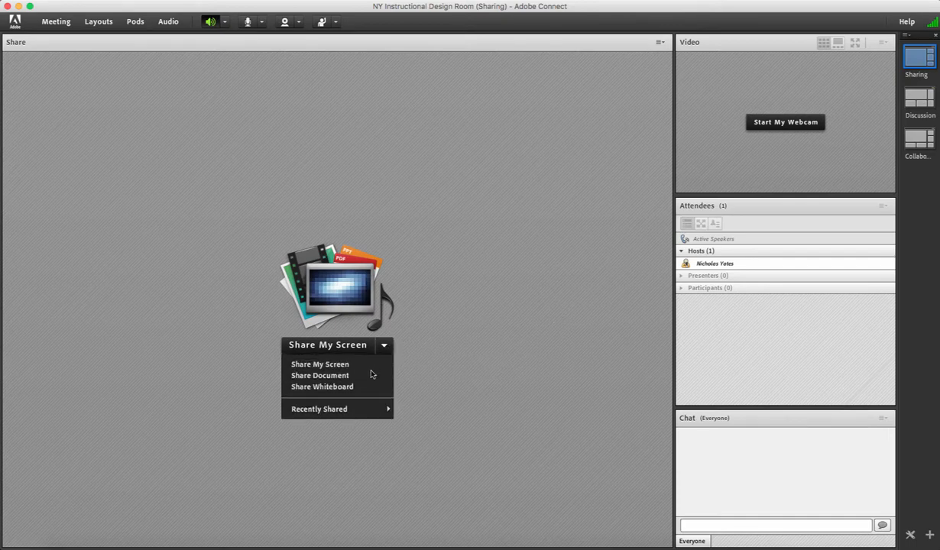
left_click(320, 376)
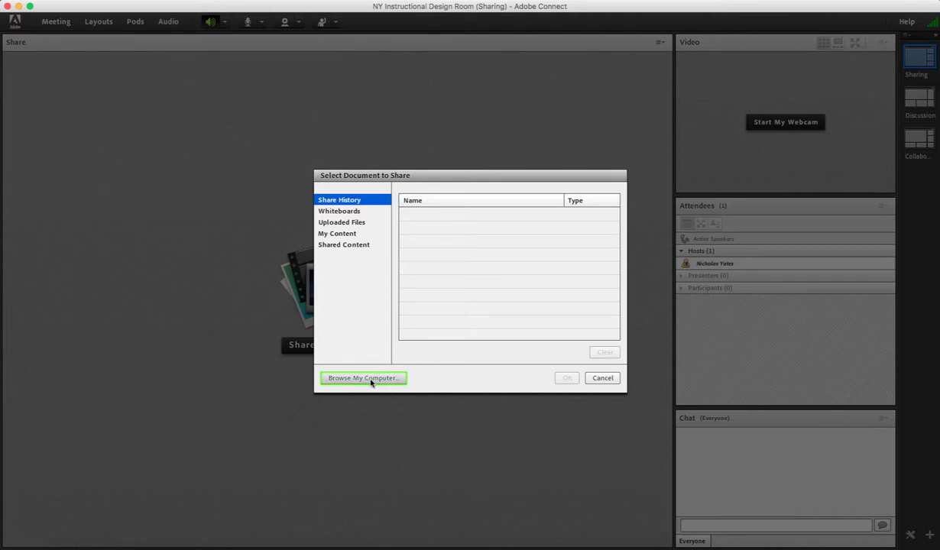
left_click(364, 378)
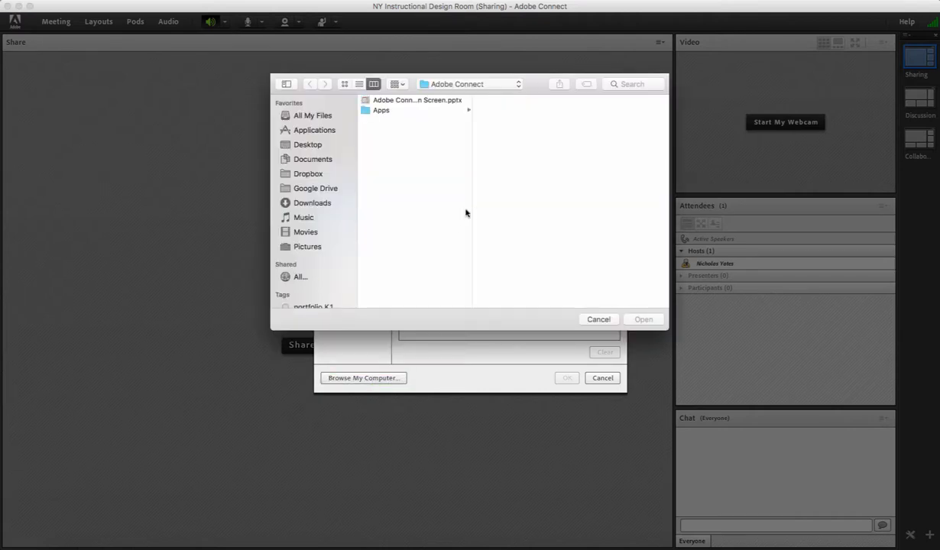
left_click(416, 101)
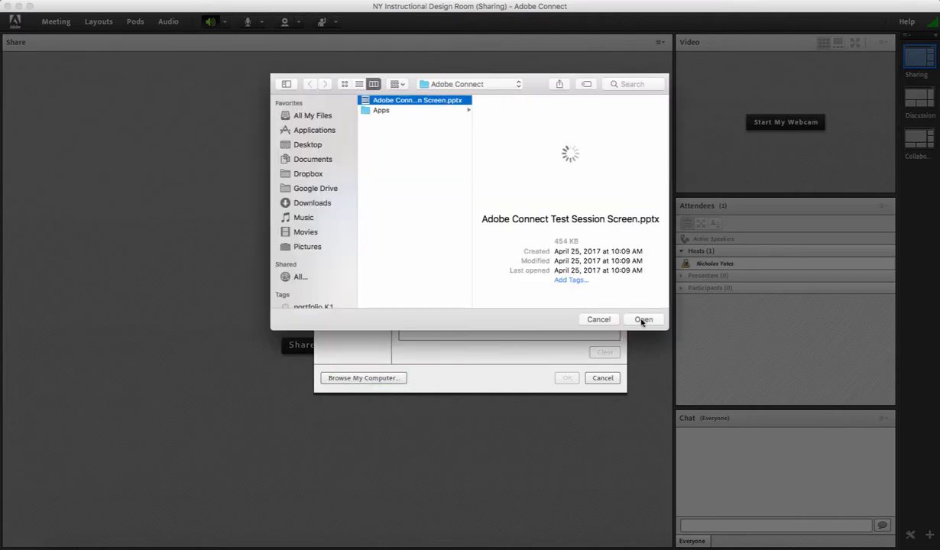
left_click(643, 319)
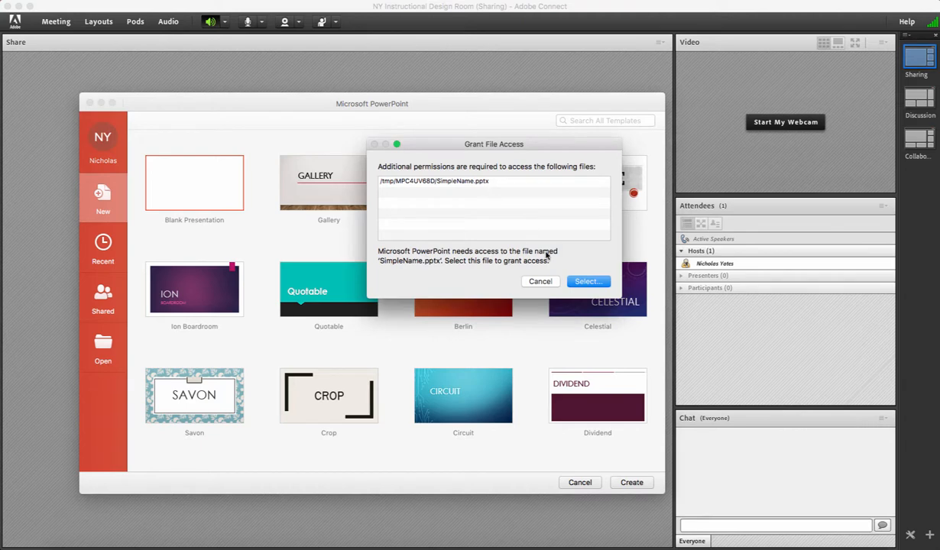
mouse_move(556, 266)
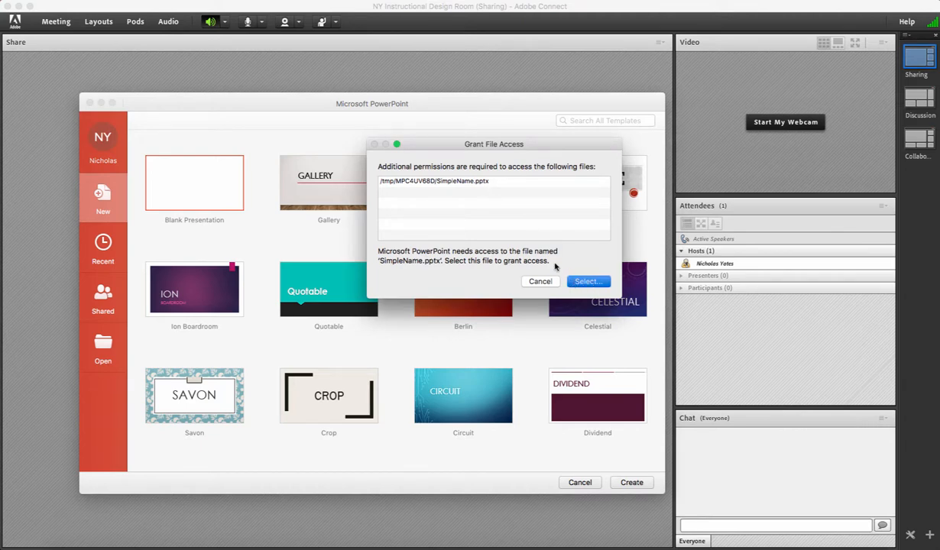
Step: Grant PowerPoint access to its template file and proceed past the PPTX conversion warning
left_click(587, 281)
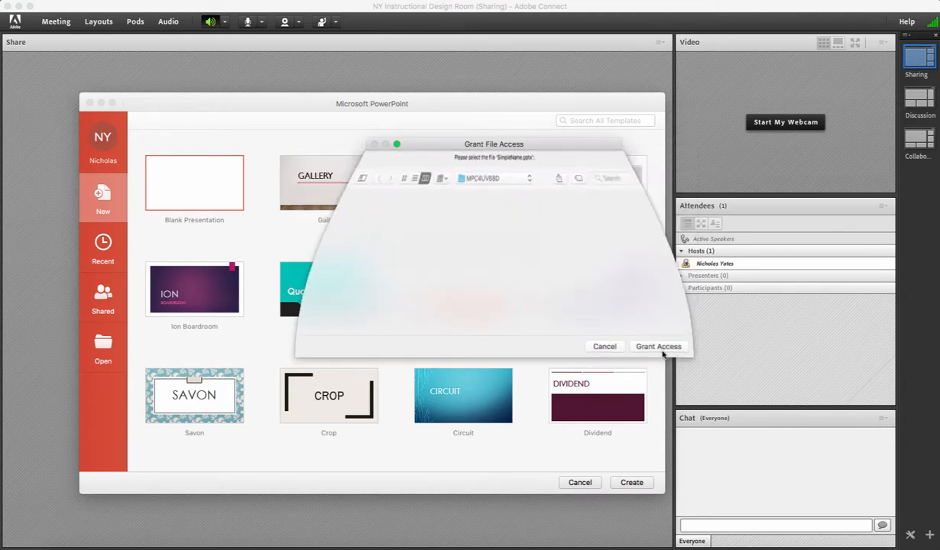
left_click(657, 346)
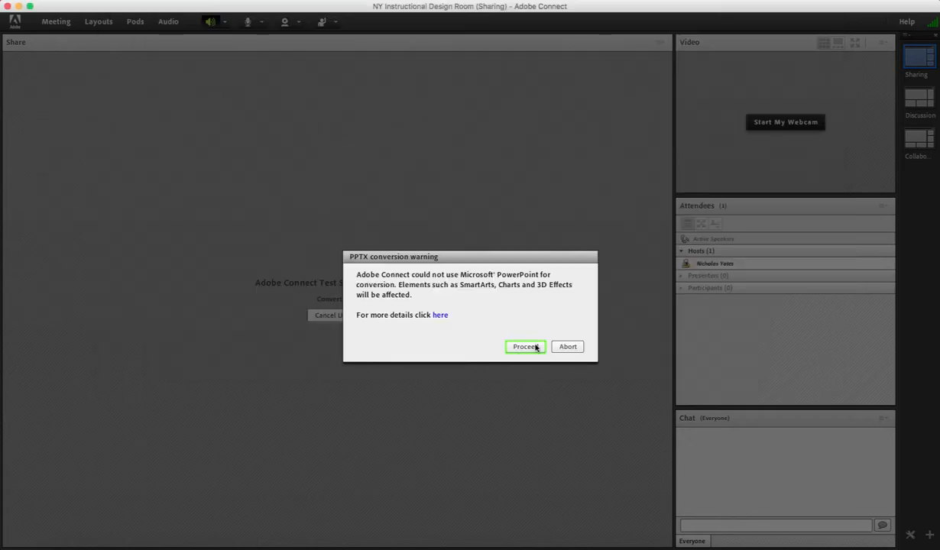
left_click(526, 345)
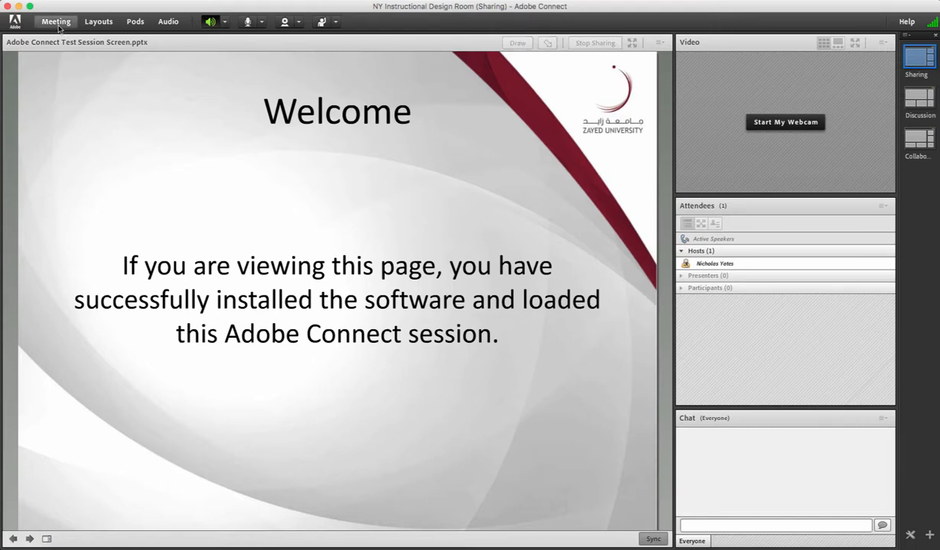
left_click(55, 22)
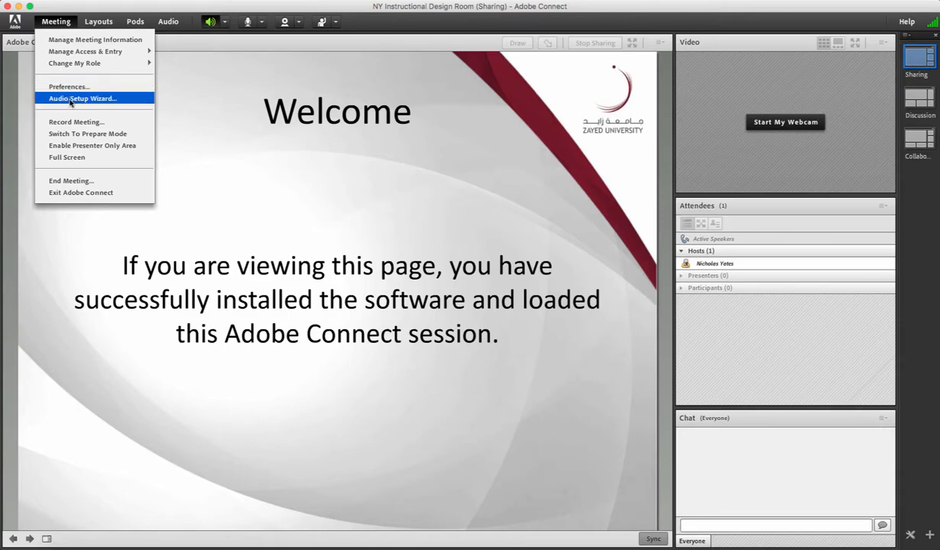
left_click(82, 98)
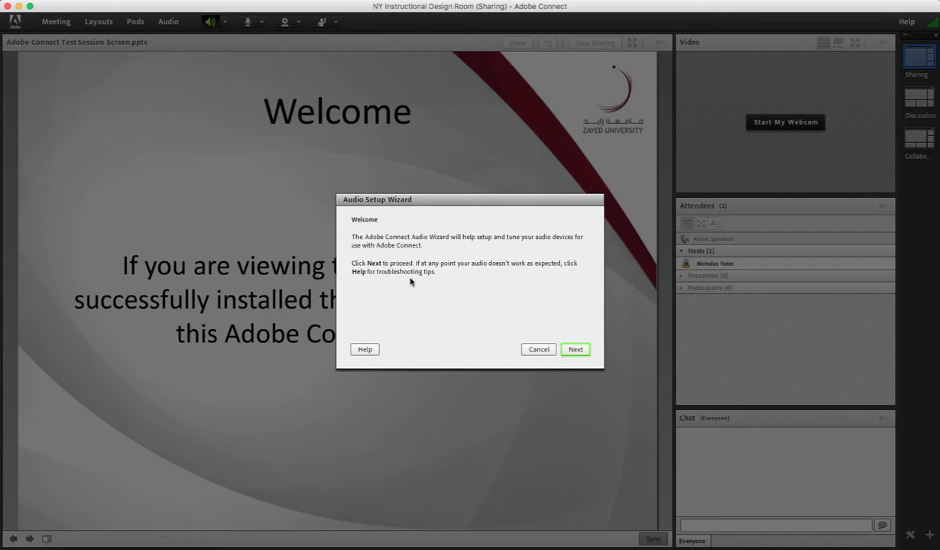
left_click(538, 348)
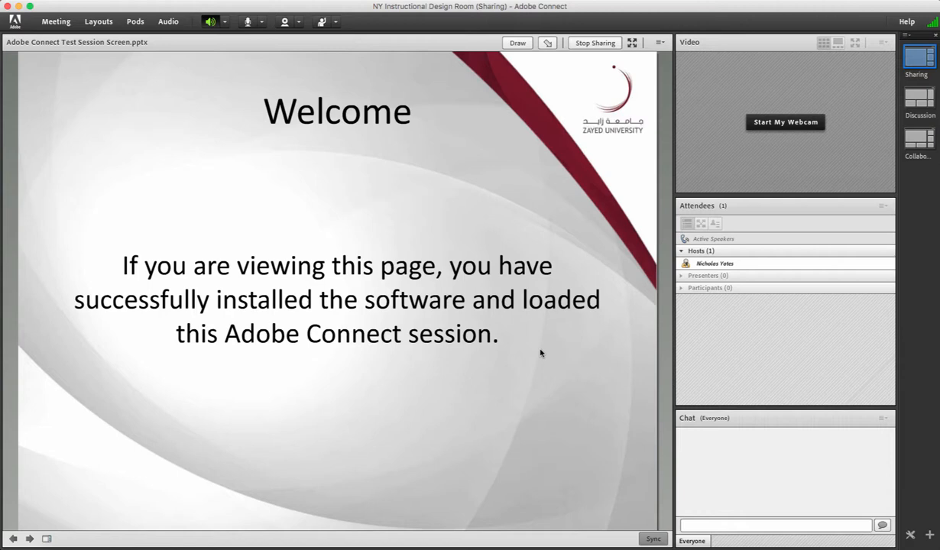
left_click(541, 349)
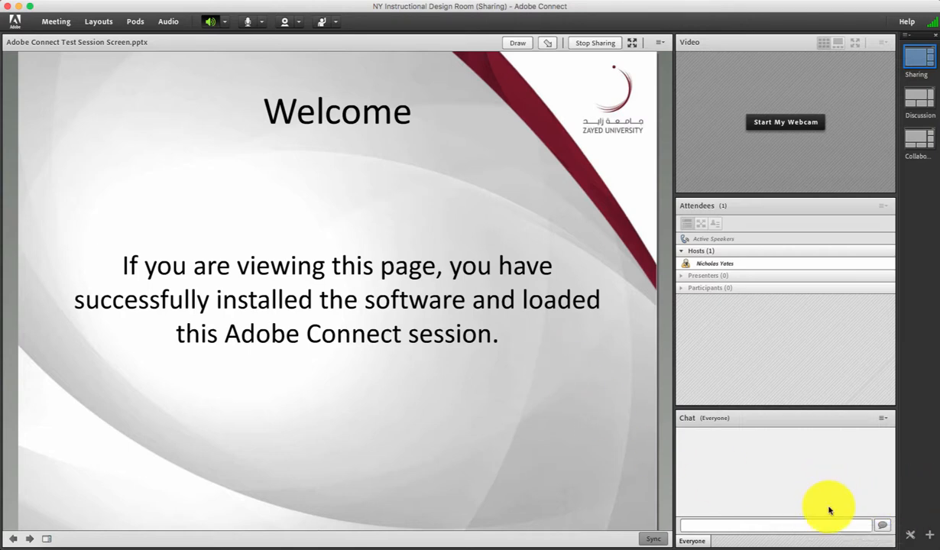
mouse_move(878, 489)
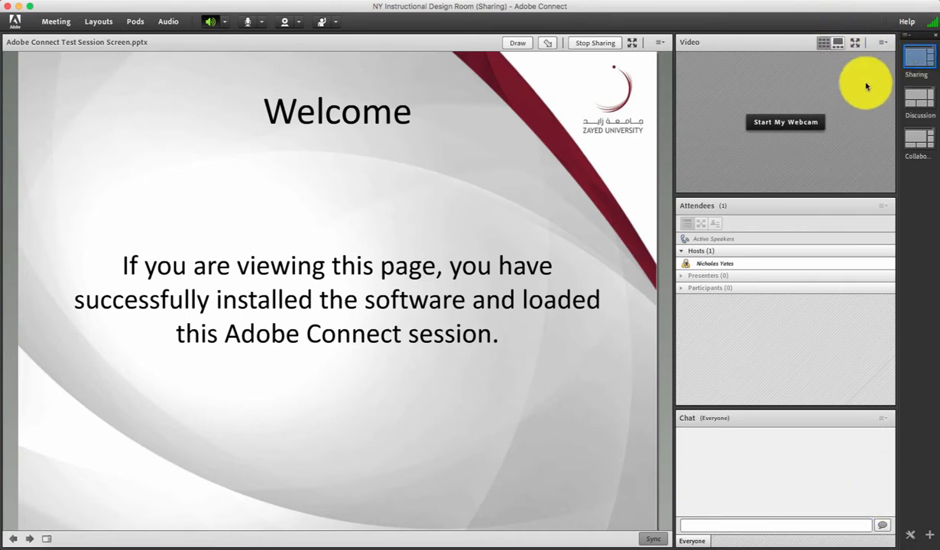
mouse_move(862, 98)
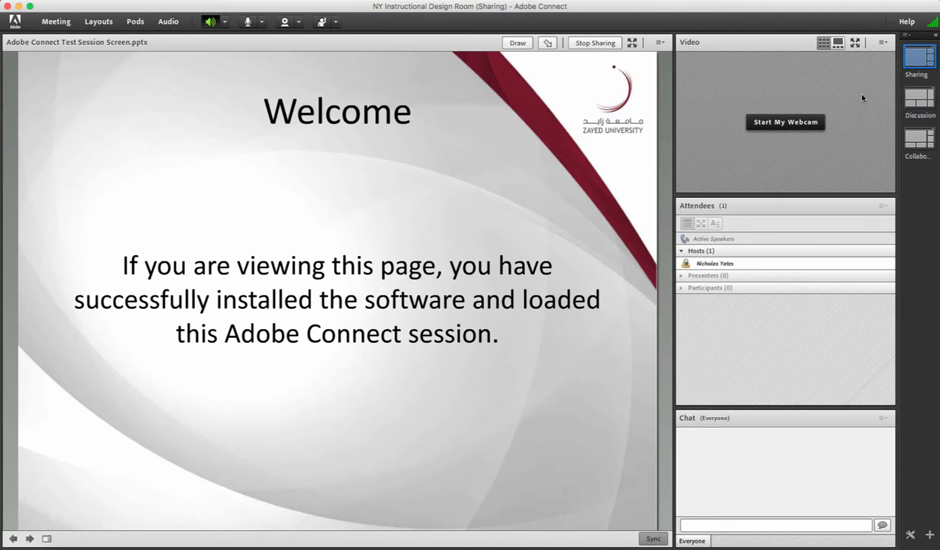
mouse_move(139, 94)
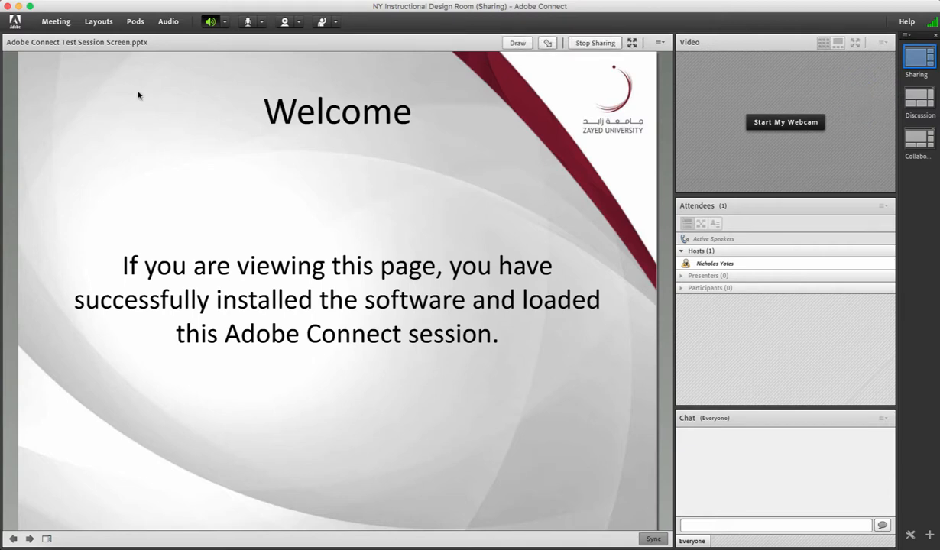
Step: Start recording the meeting as 'NY Instructional Design Room_0' and dismiss the notice
left_click(55, 22)
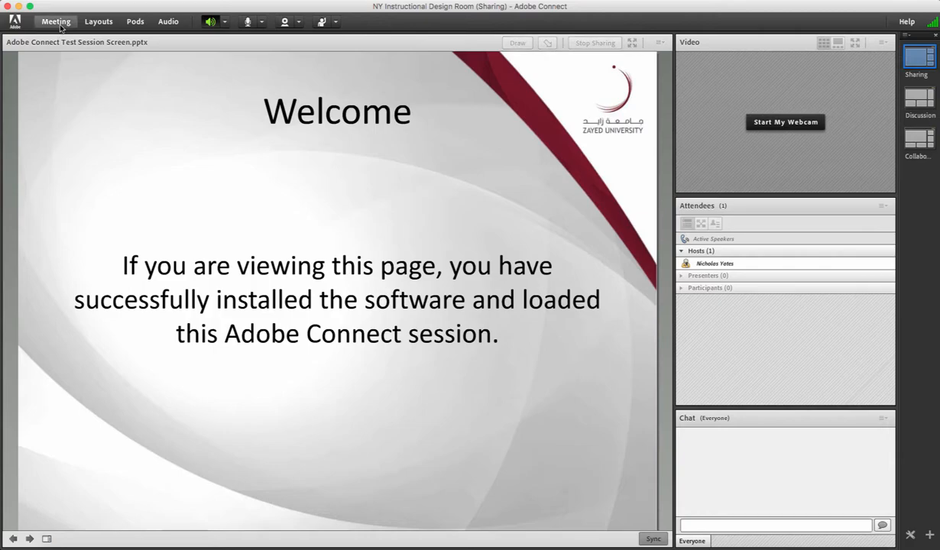
left_click(55, 21)
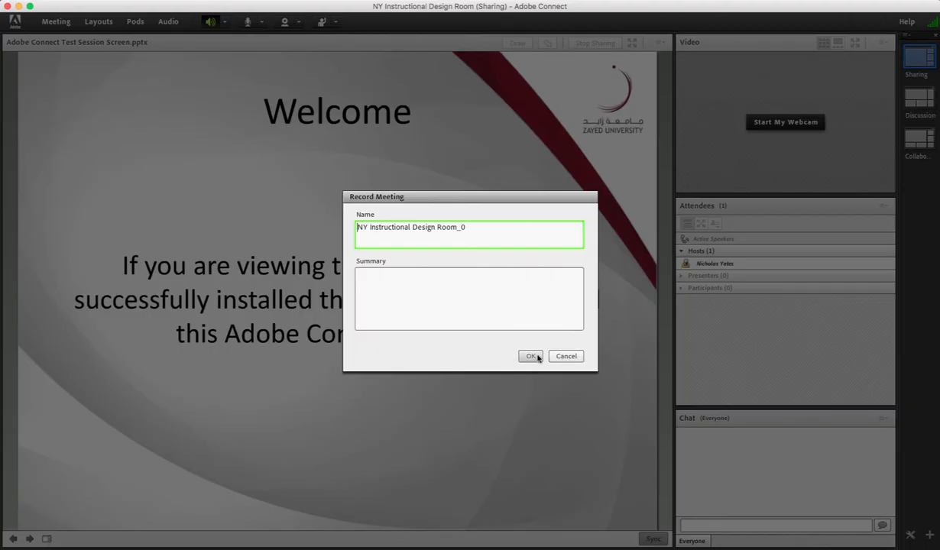
left_click(531, 356)
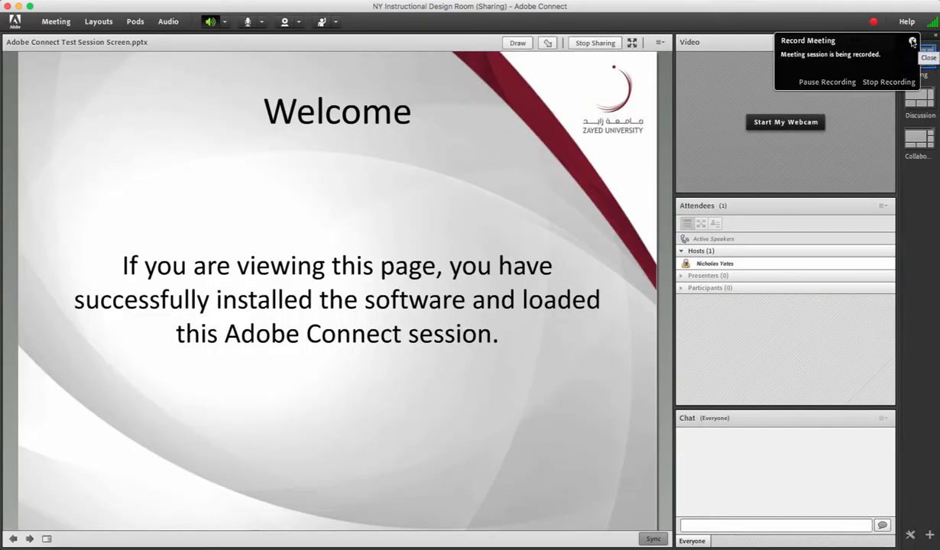
left_click(928, 58)
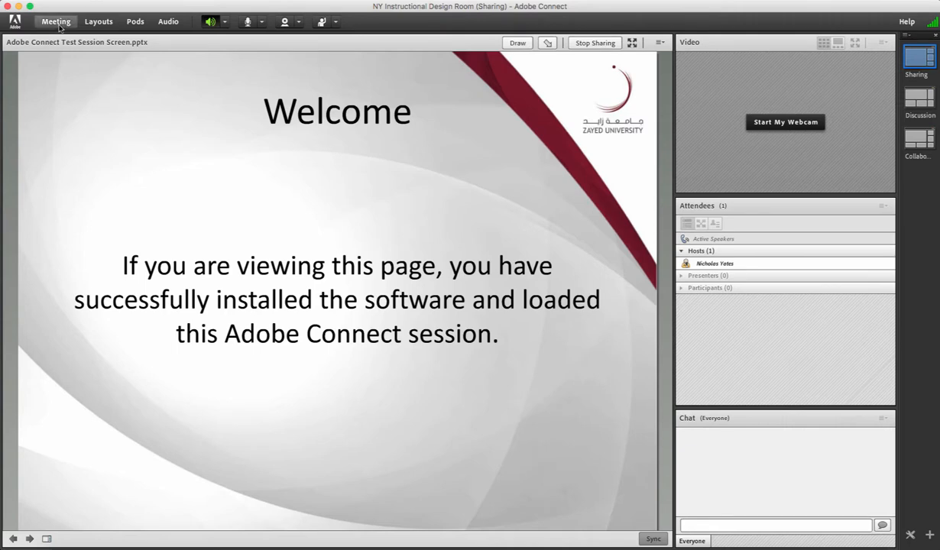
left_click(55, 22)
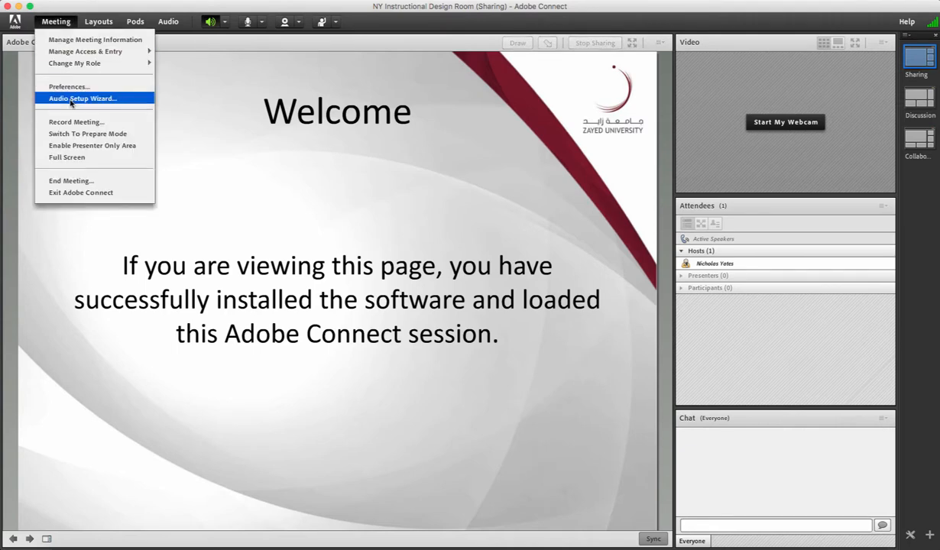